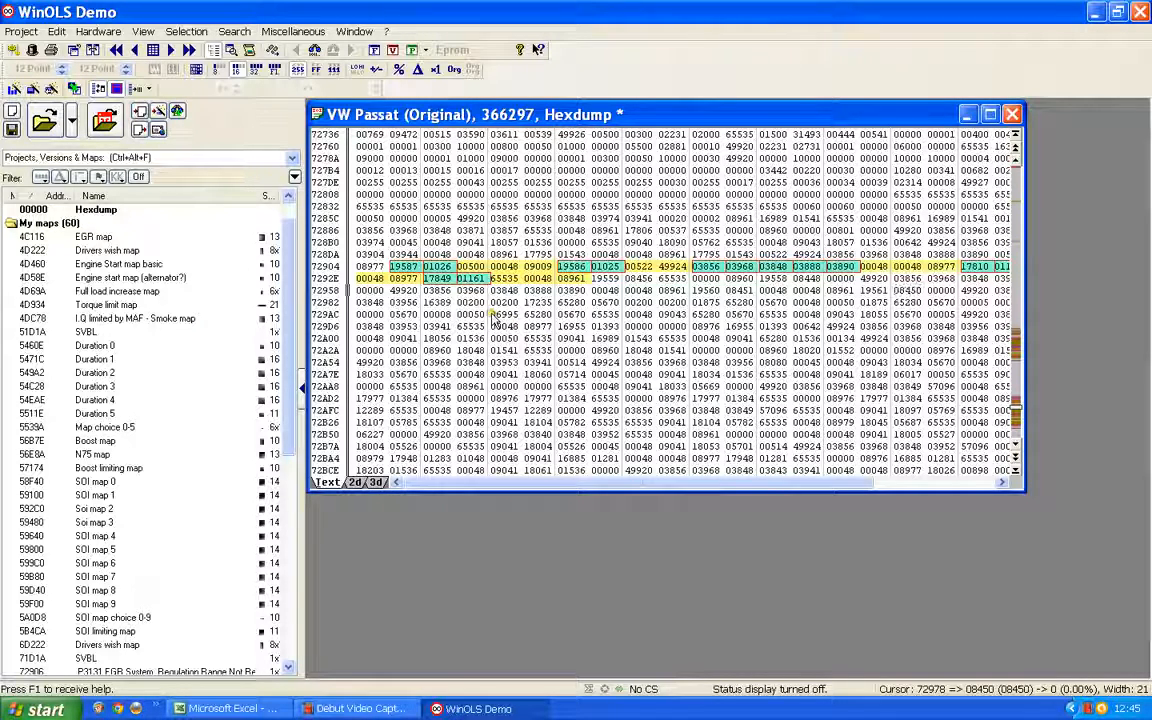
Select the P0489 EGR Control Circuit Low entry at address 72934 in the map list.
left_click(905, 290)
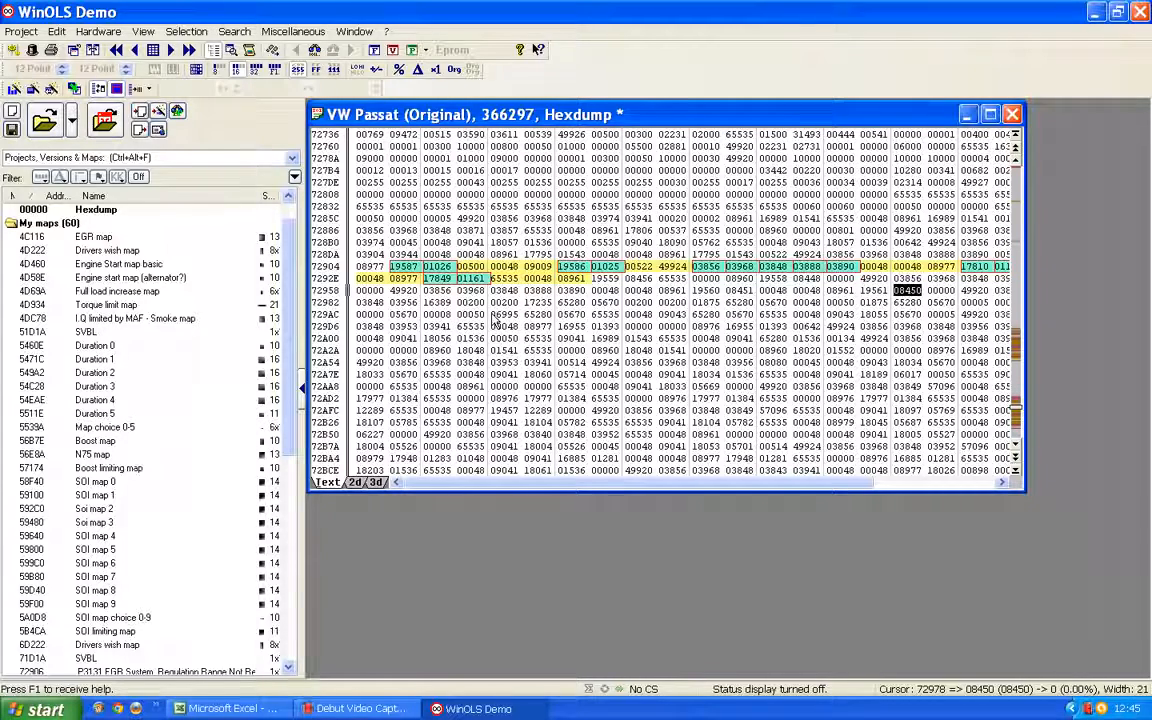
mouse_move(1033, 293)
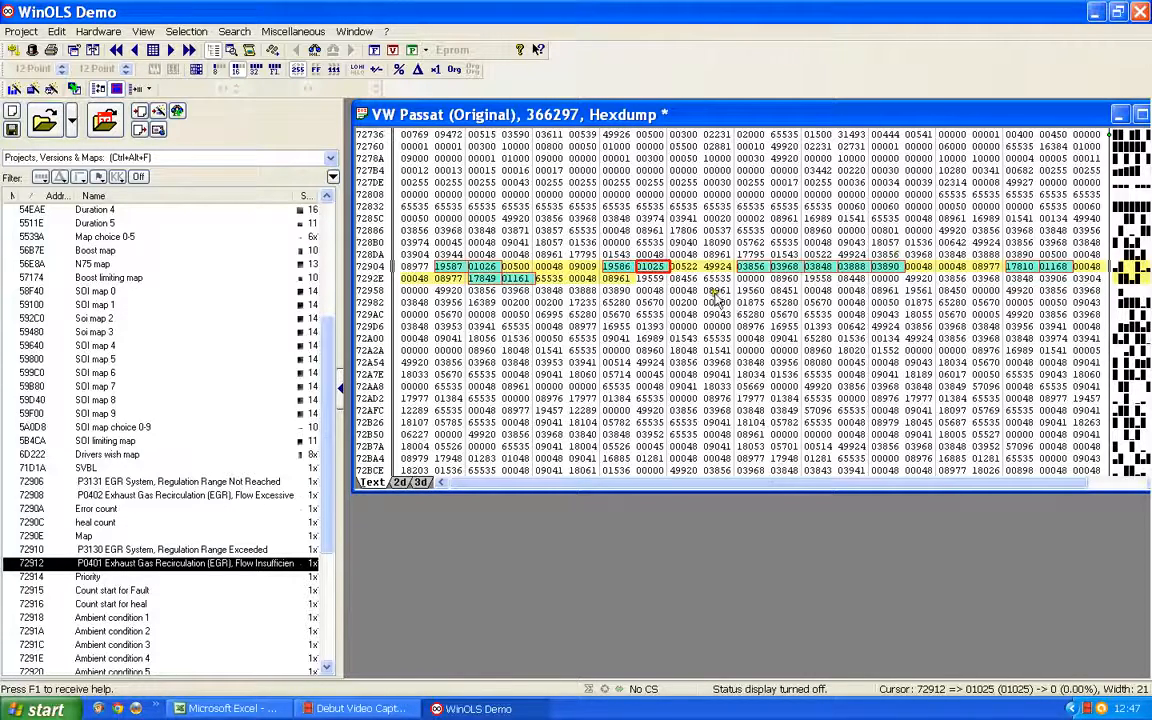
mouse_move(1043, 283)
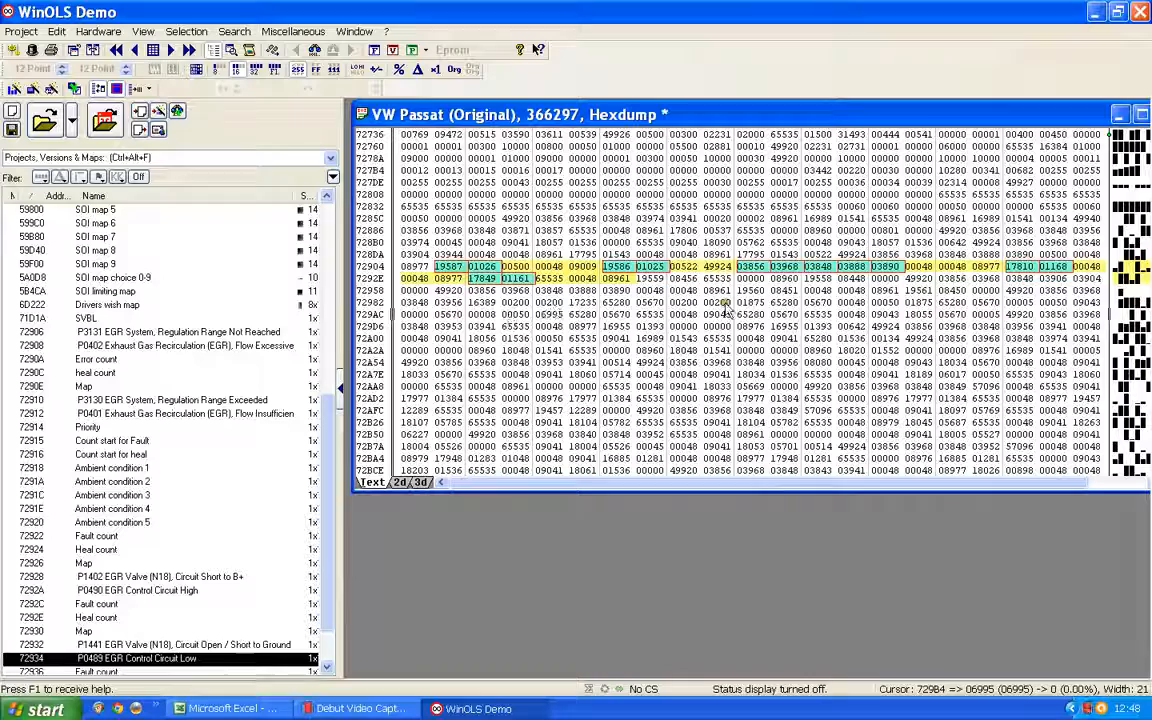
Reselect the P0489 EGR Control Circuit Low entry to review its green and yellow cells.
left_click(550, 314)
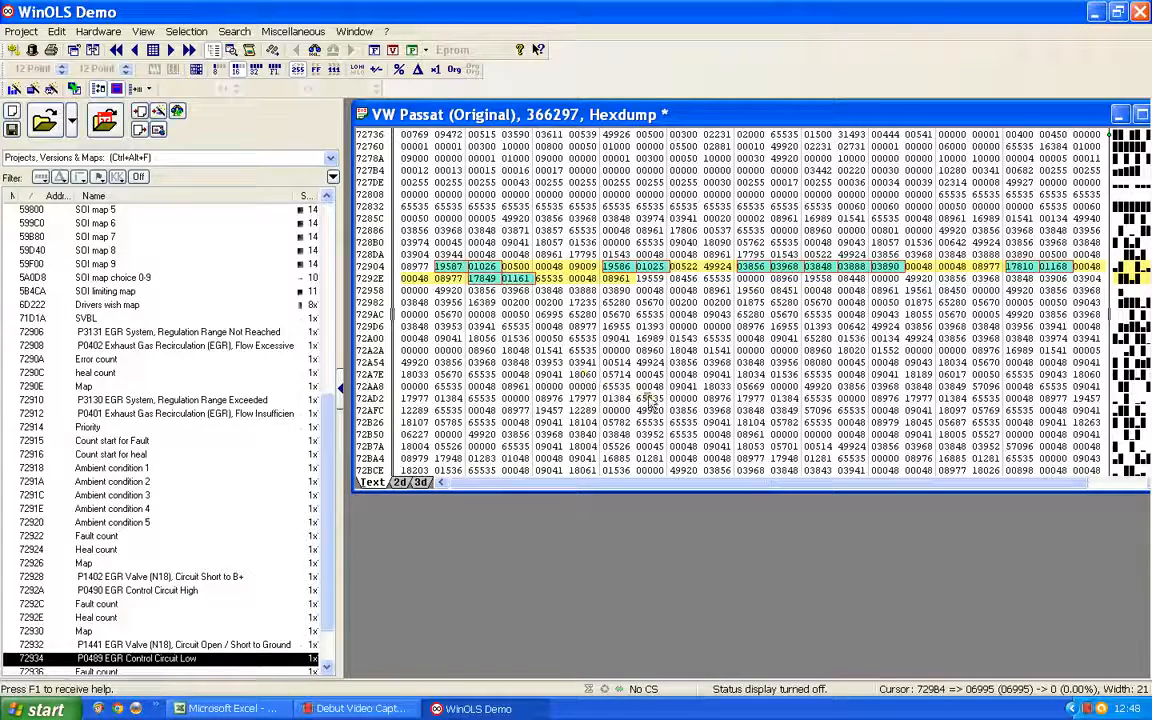
left_click(548, 314)
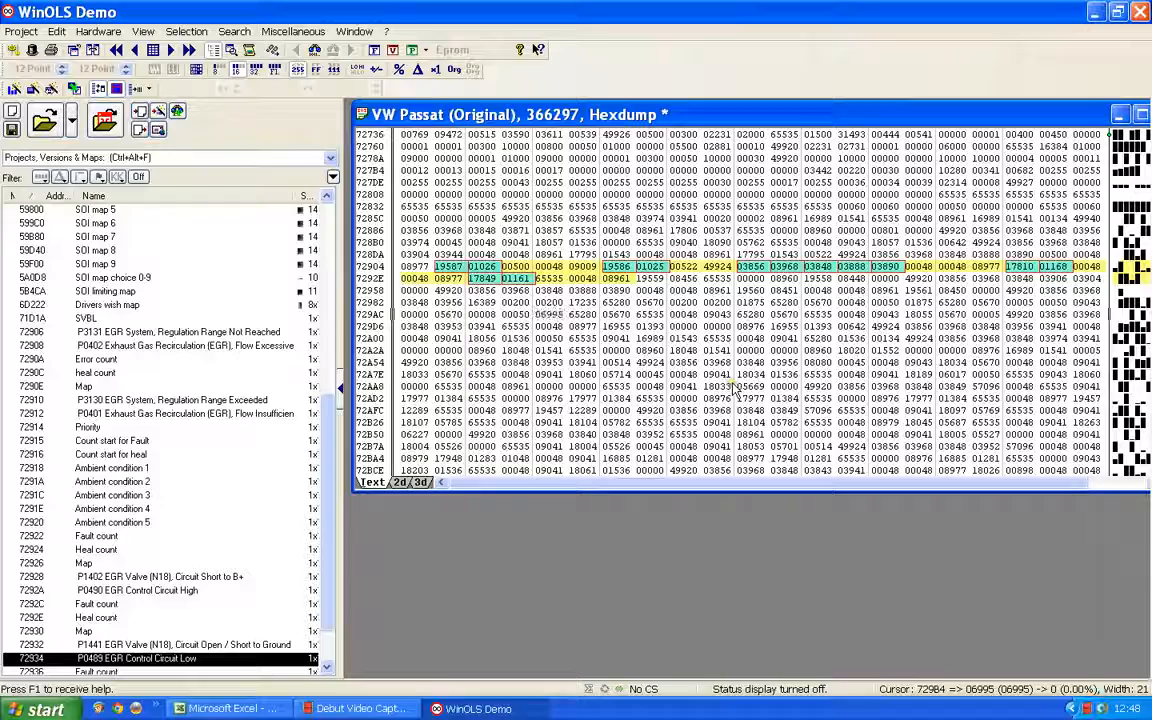
mouse_move(666, 364)
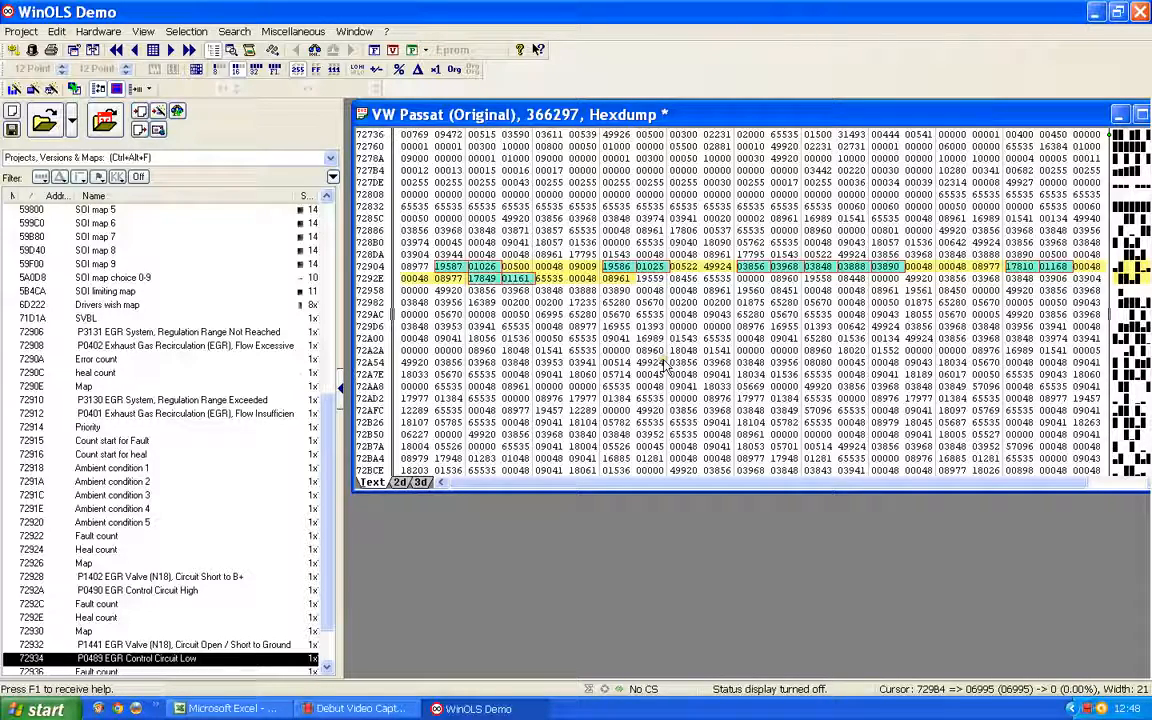
left_click(549, 315)
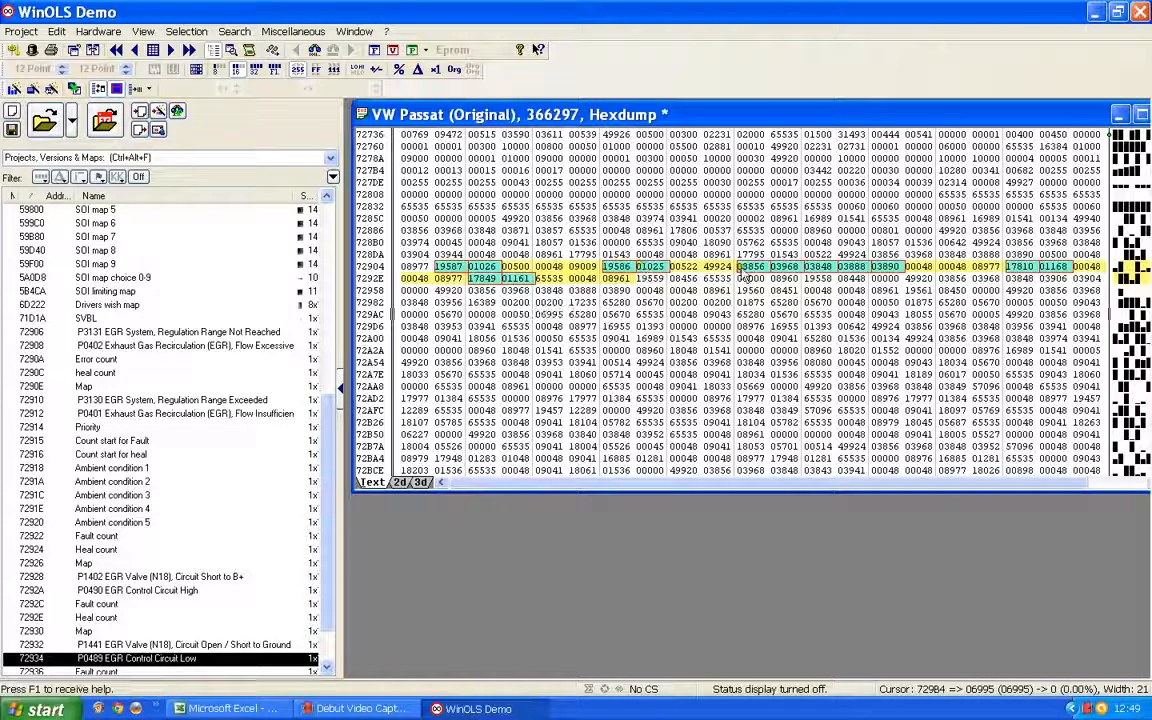
mouse_move(850, 267)
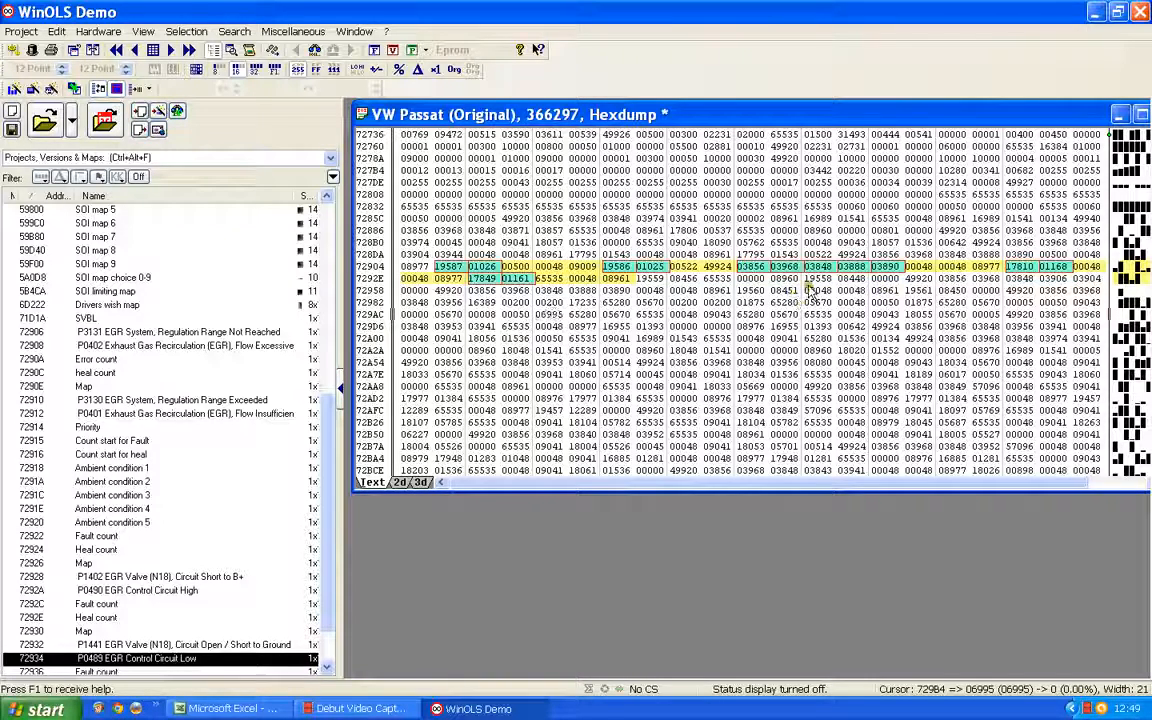
left_click(549, 314)
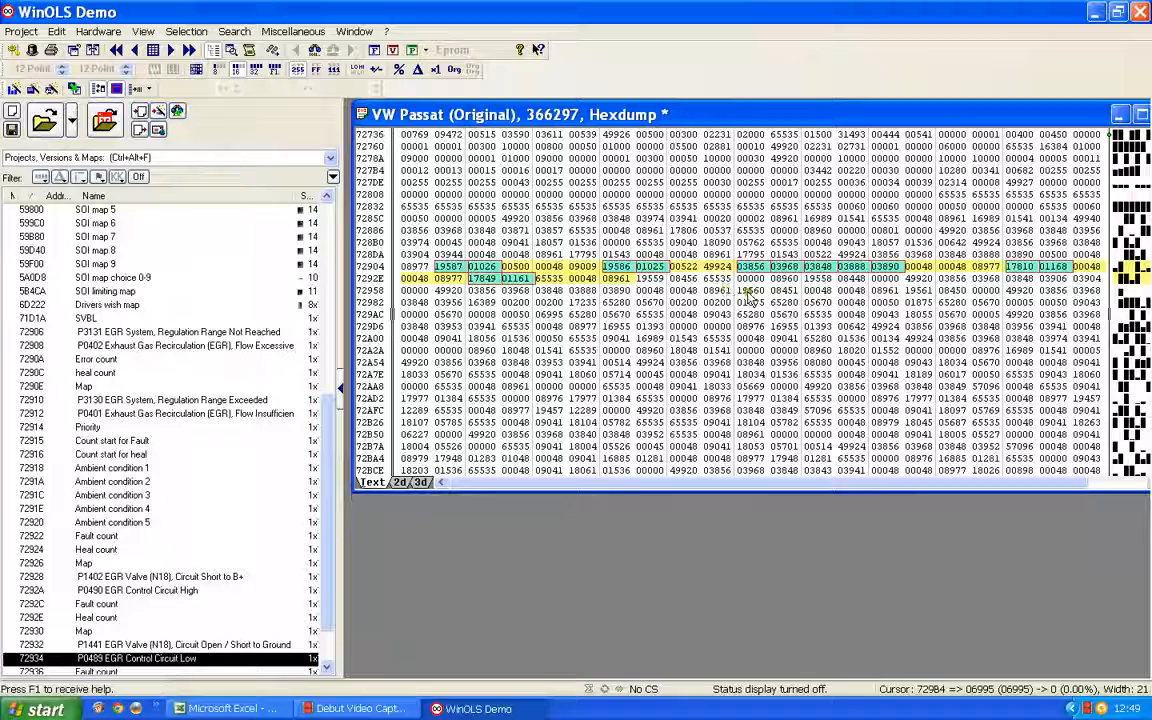
mouse_move(648, 327)
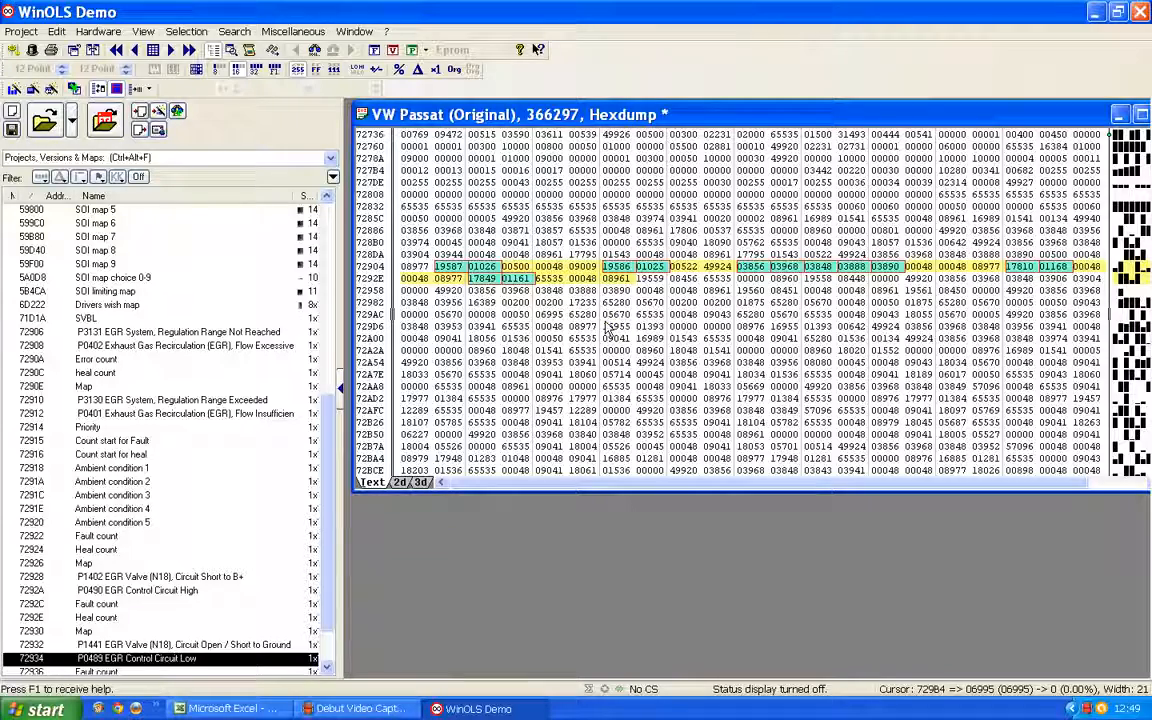
left_click(549, 314)
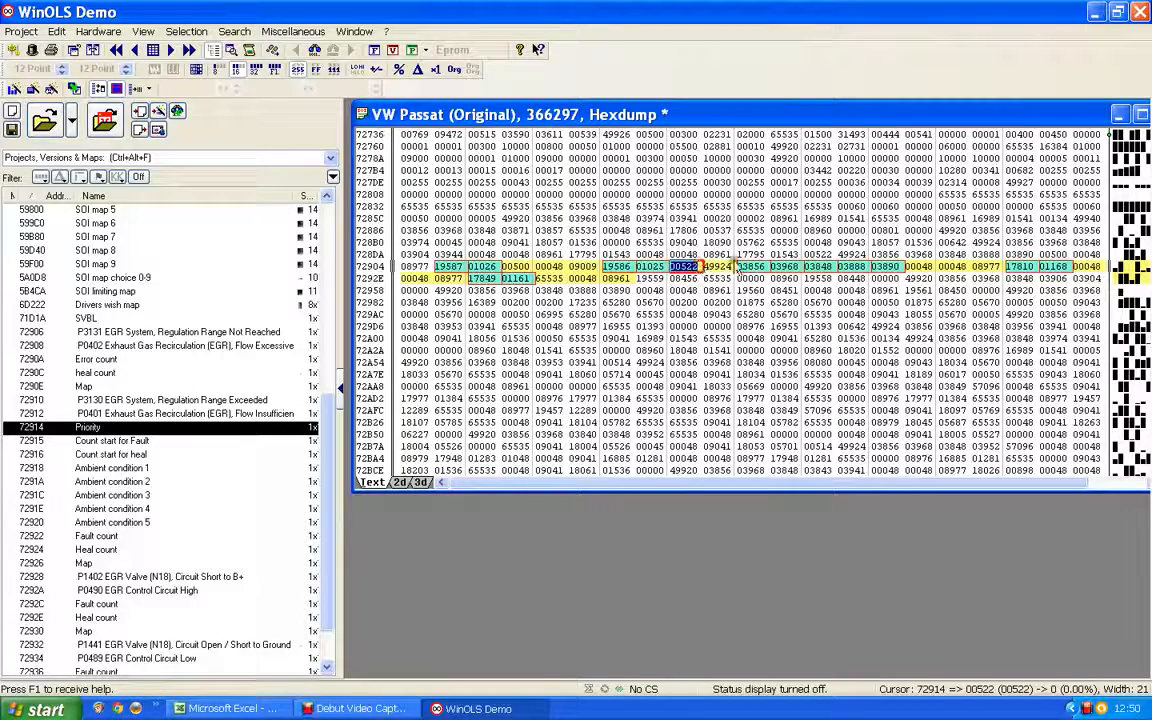
mouse_move(720, 262)
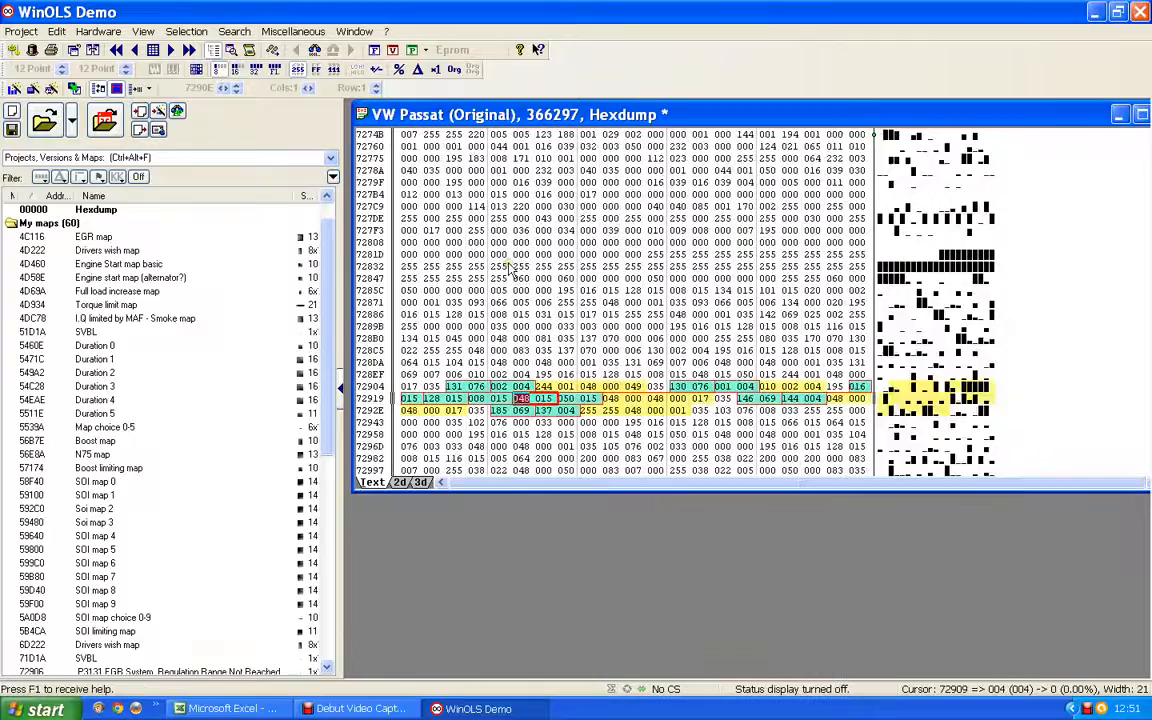
Select the Priority entry, marking byte 72914 (value 010, bits 00001010).
scroll("down", 3)
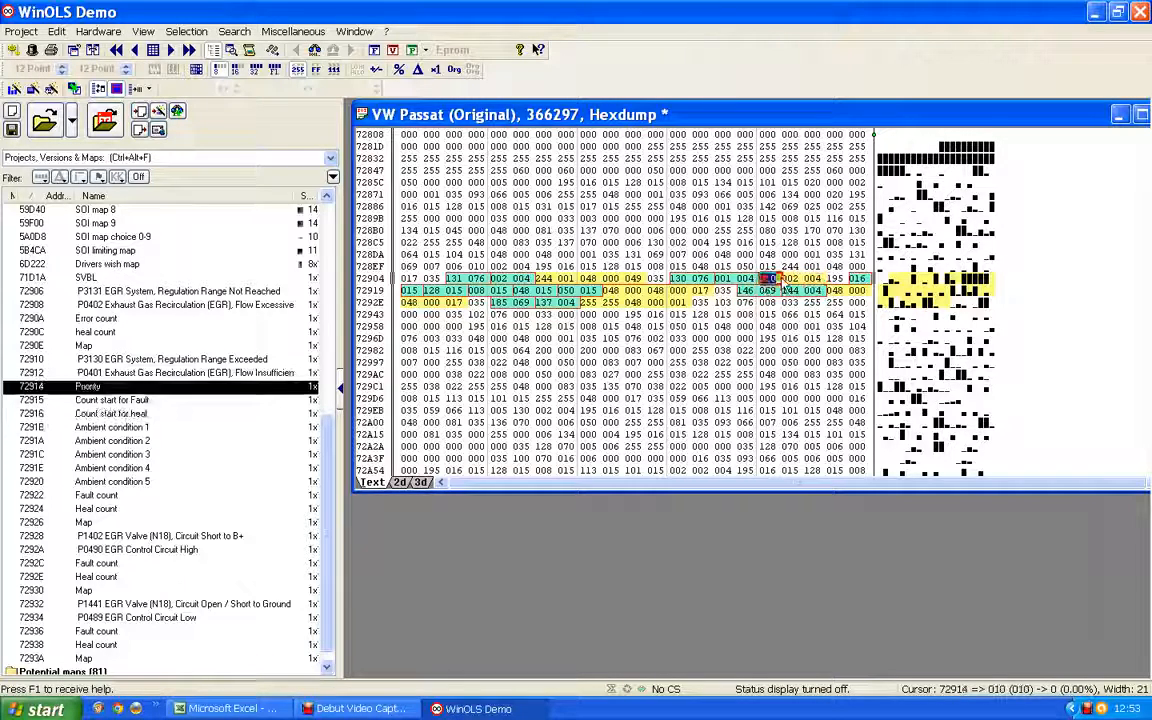
left_click(110, 413)
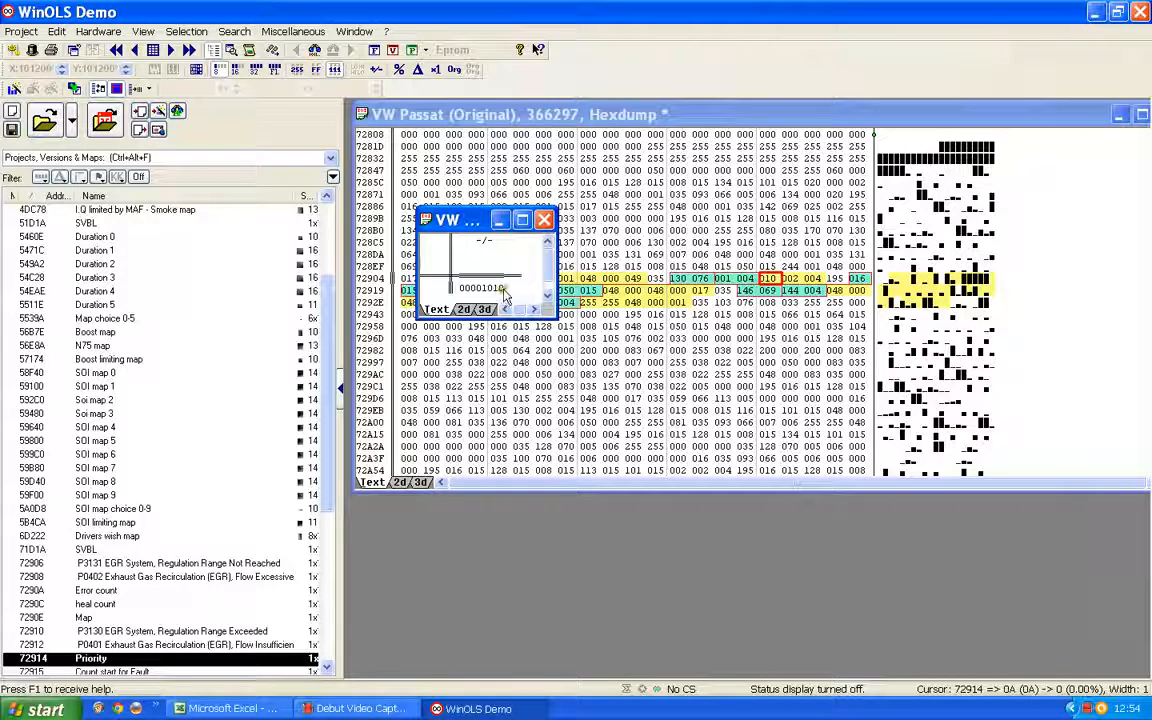
mouse_move(512, 270)
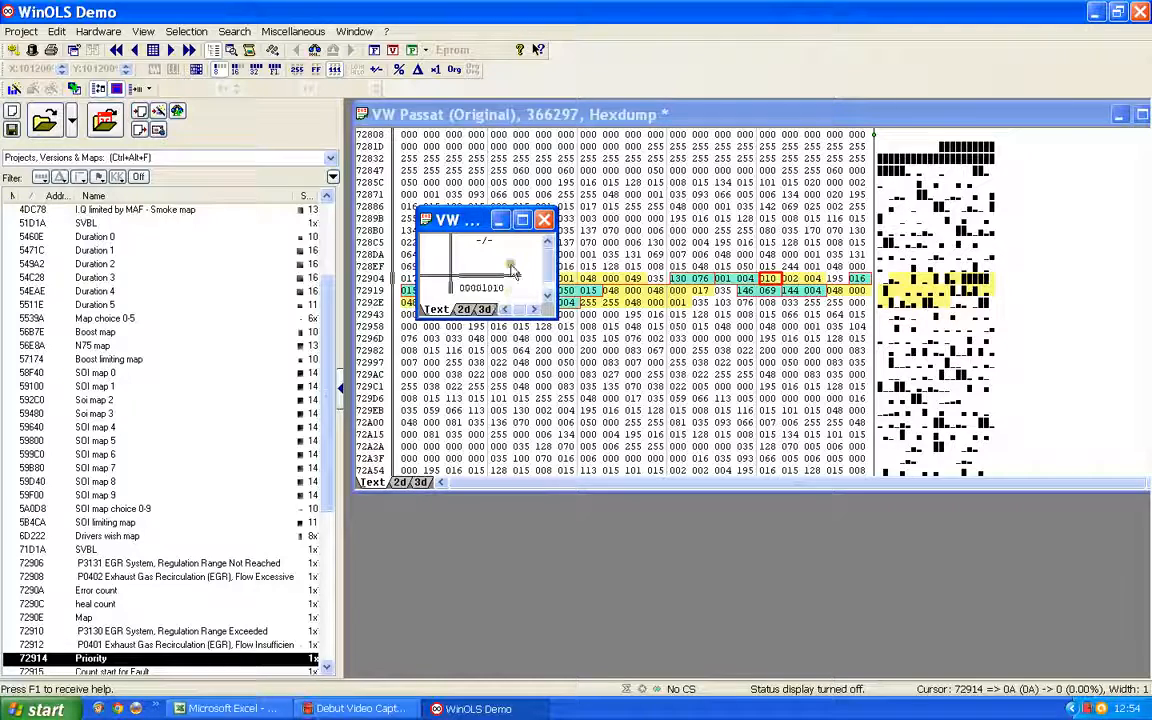